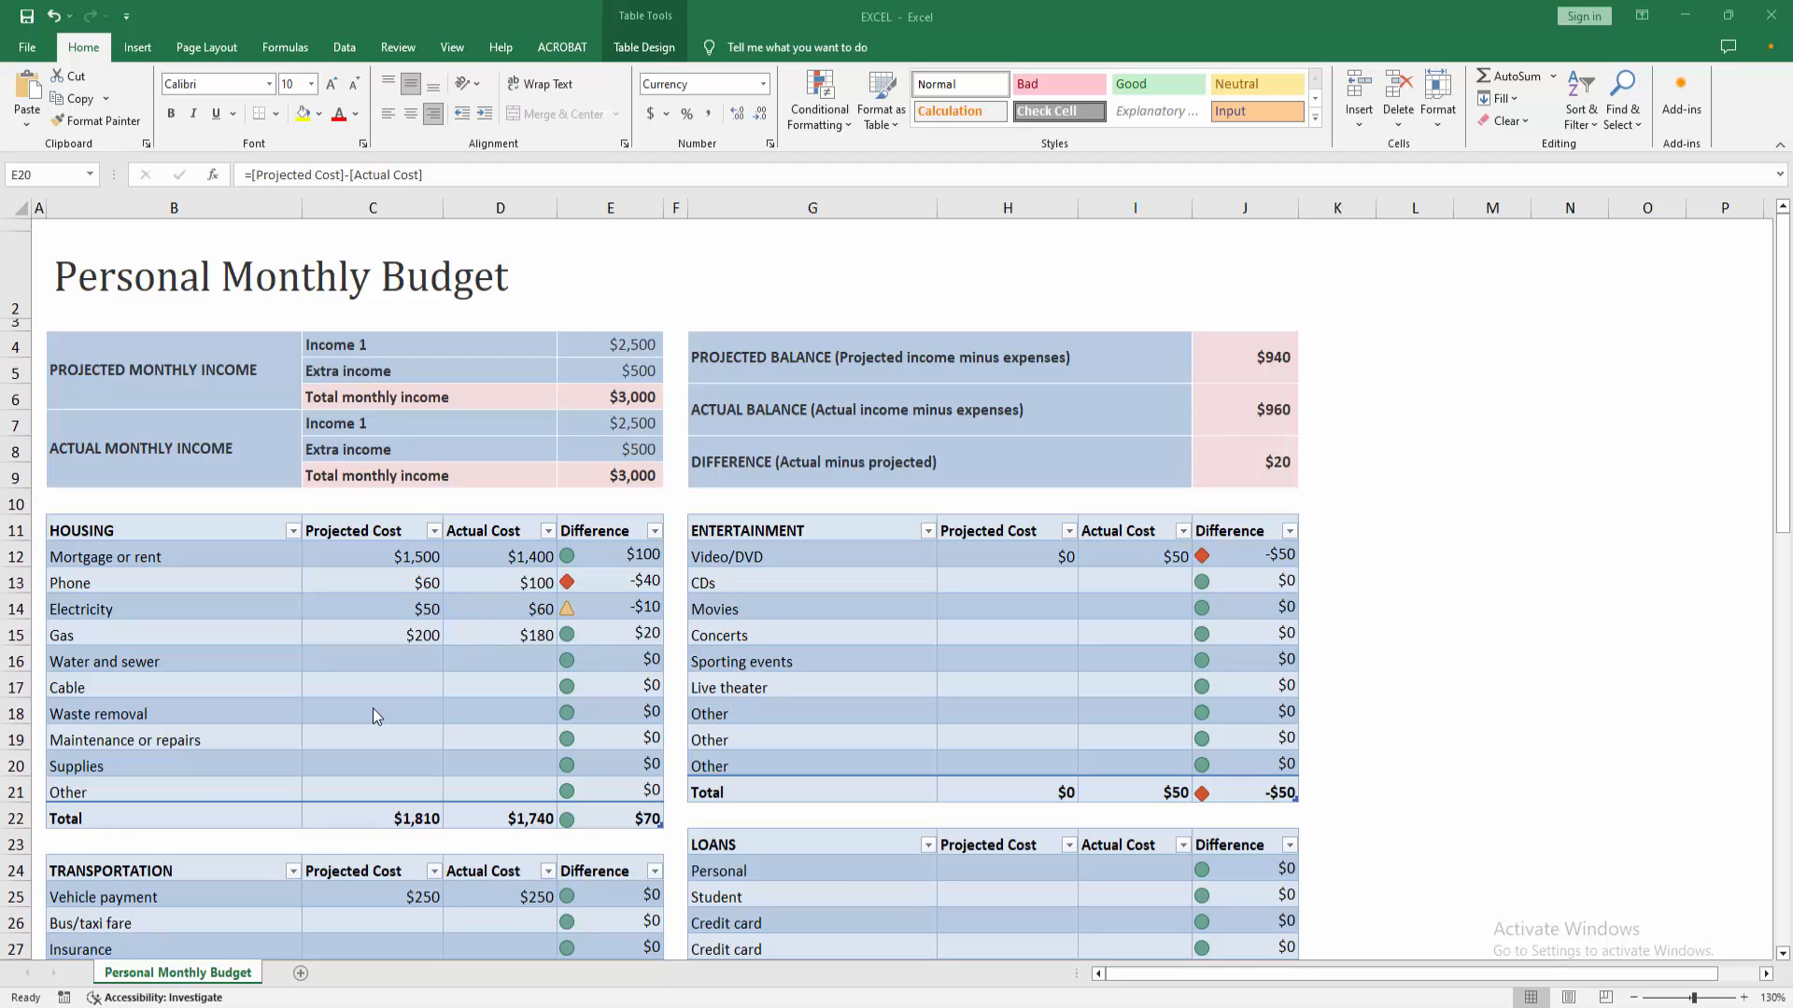
# - Select the Gas cell in the Housing table, then go to File > Save As
pyautogui.click(609, 762)
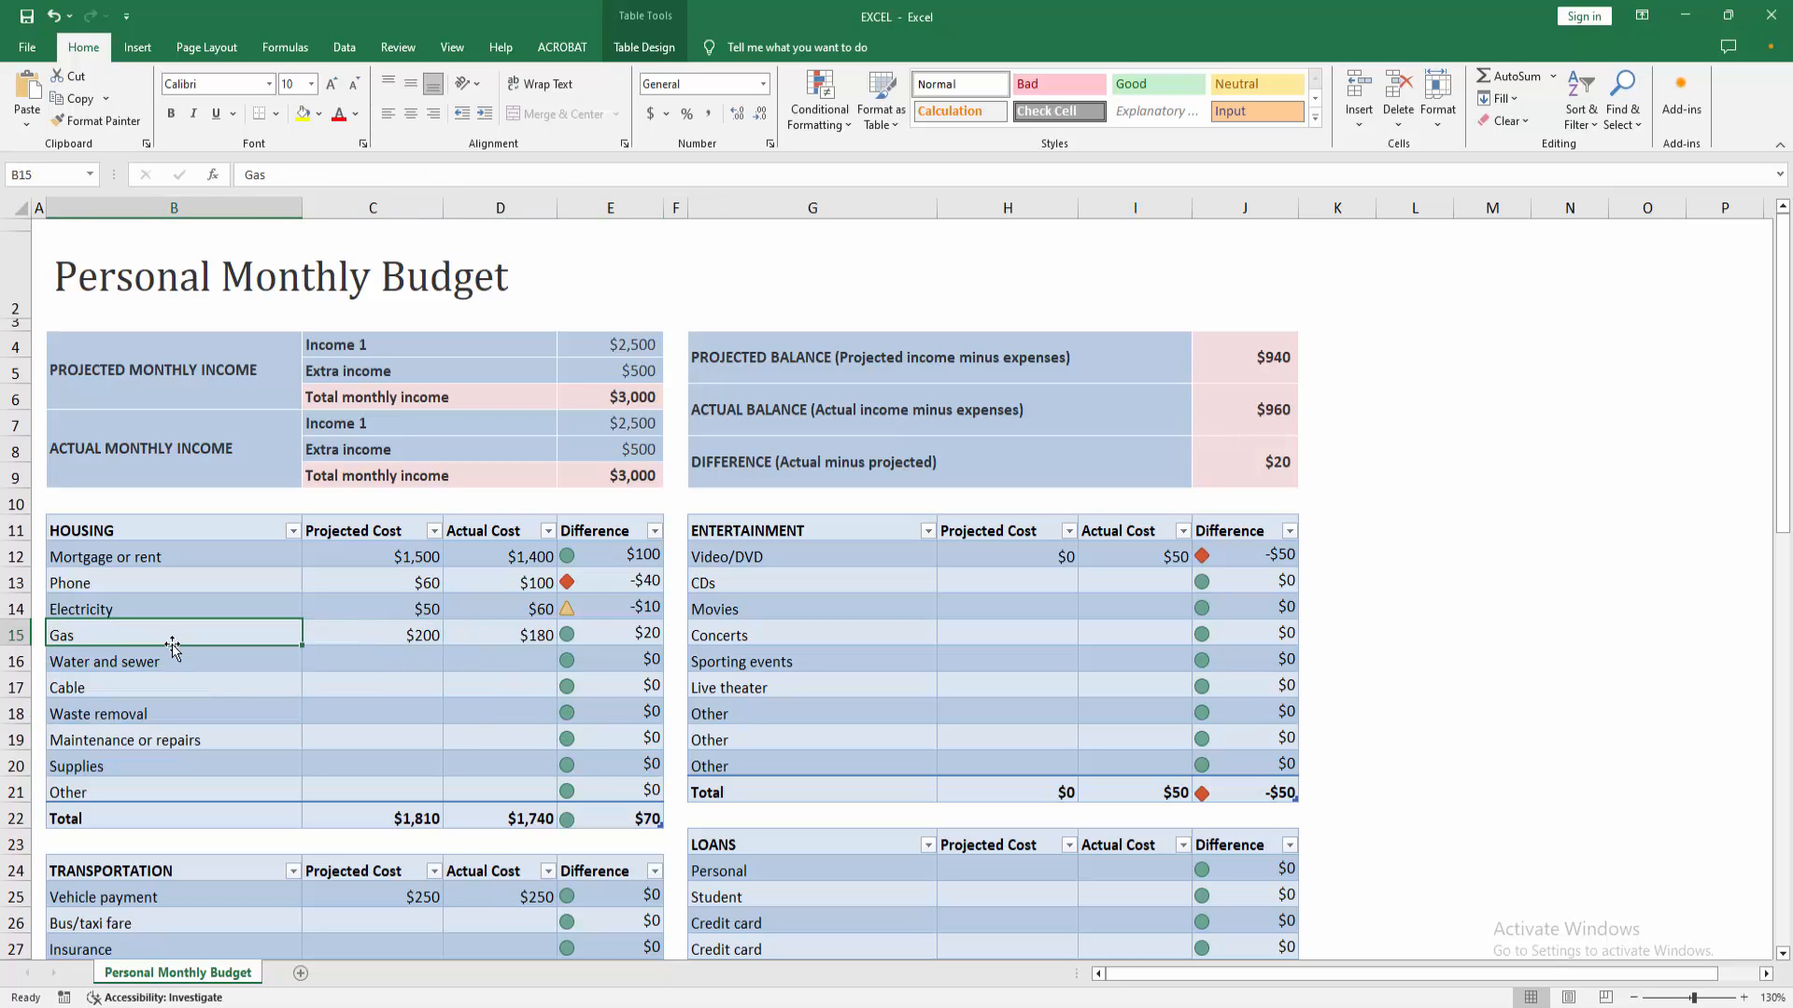
pyautogui.click(26, 47)
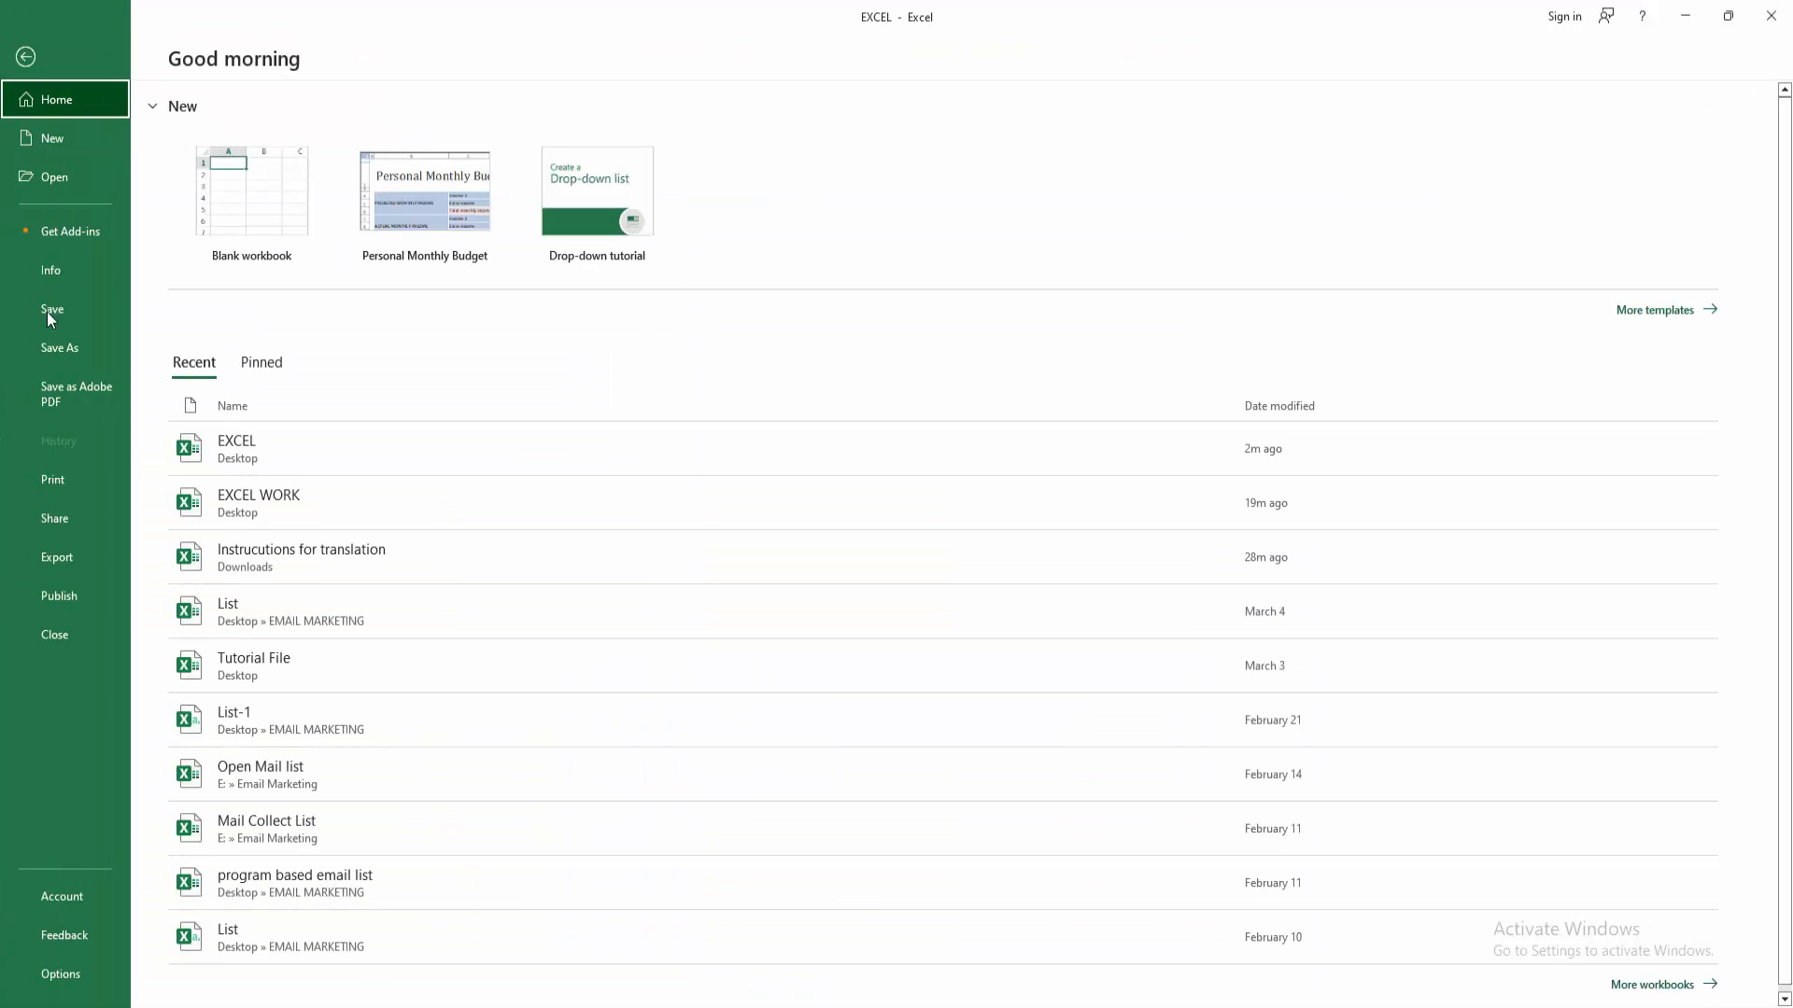
pyautogui.click(60, 348)
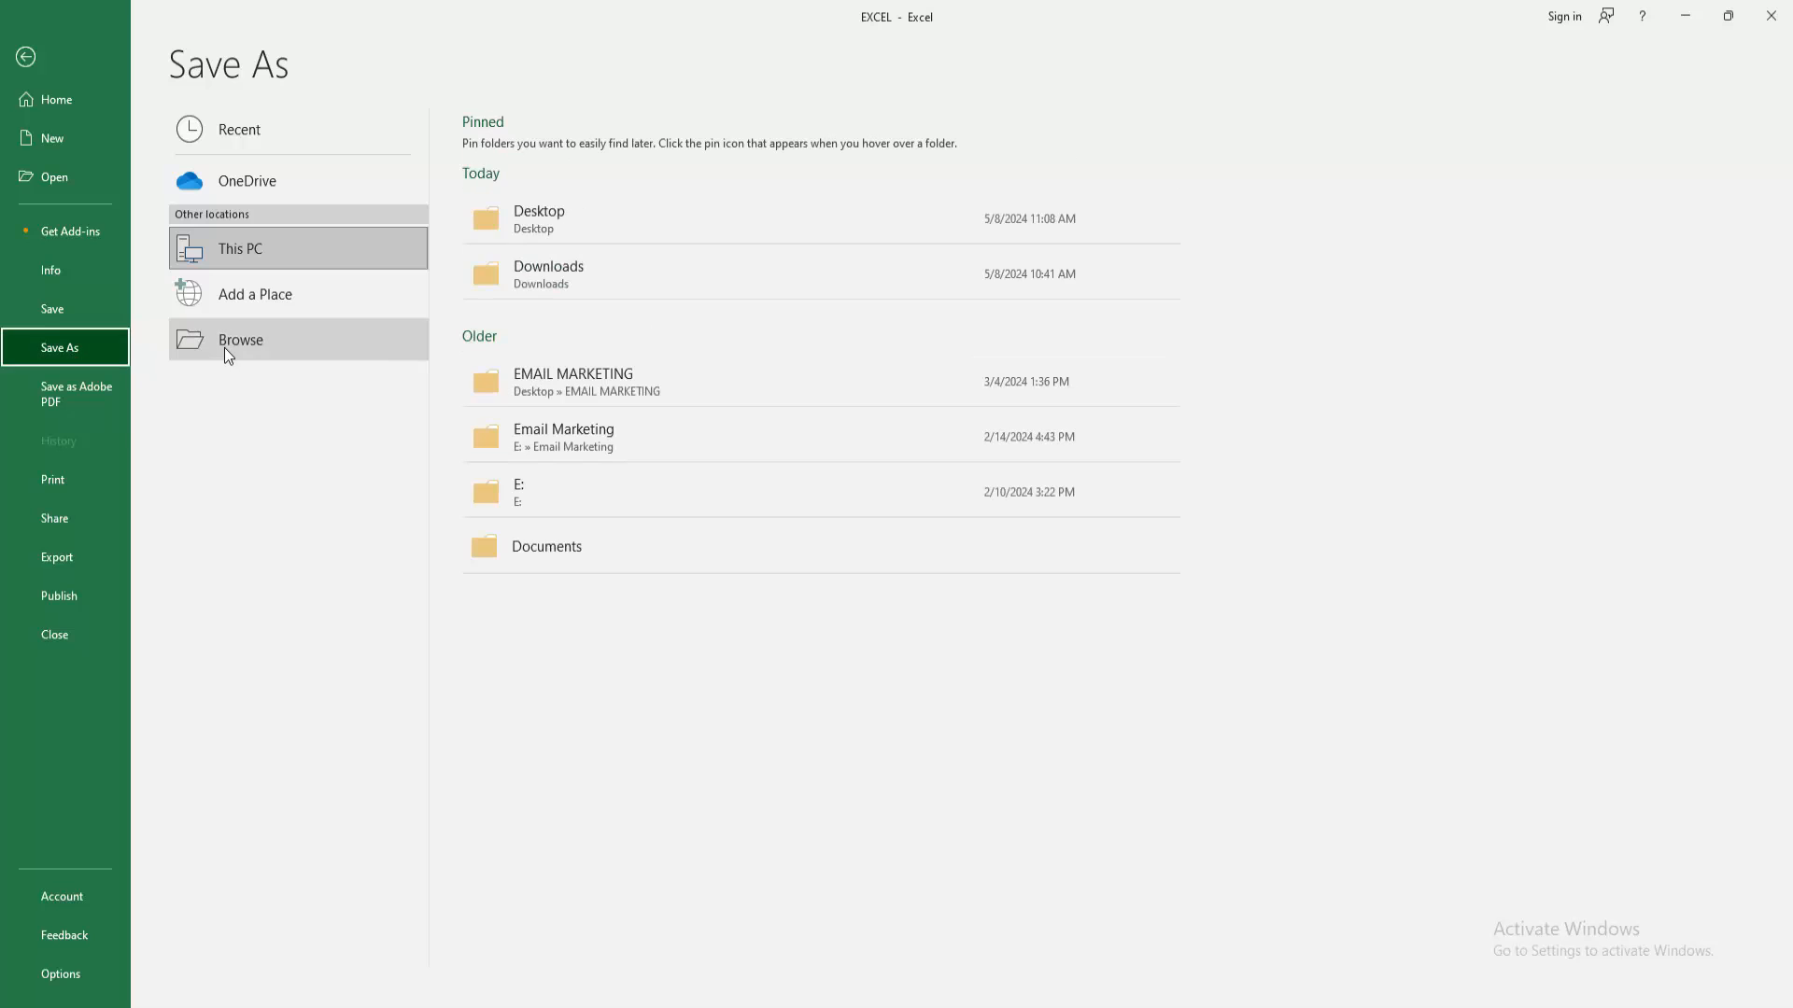
# - Save the budget workbook to the Desktop as 'DEMO FILE'
pyautogui.click(240, 340)
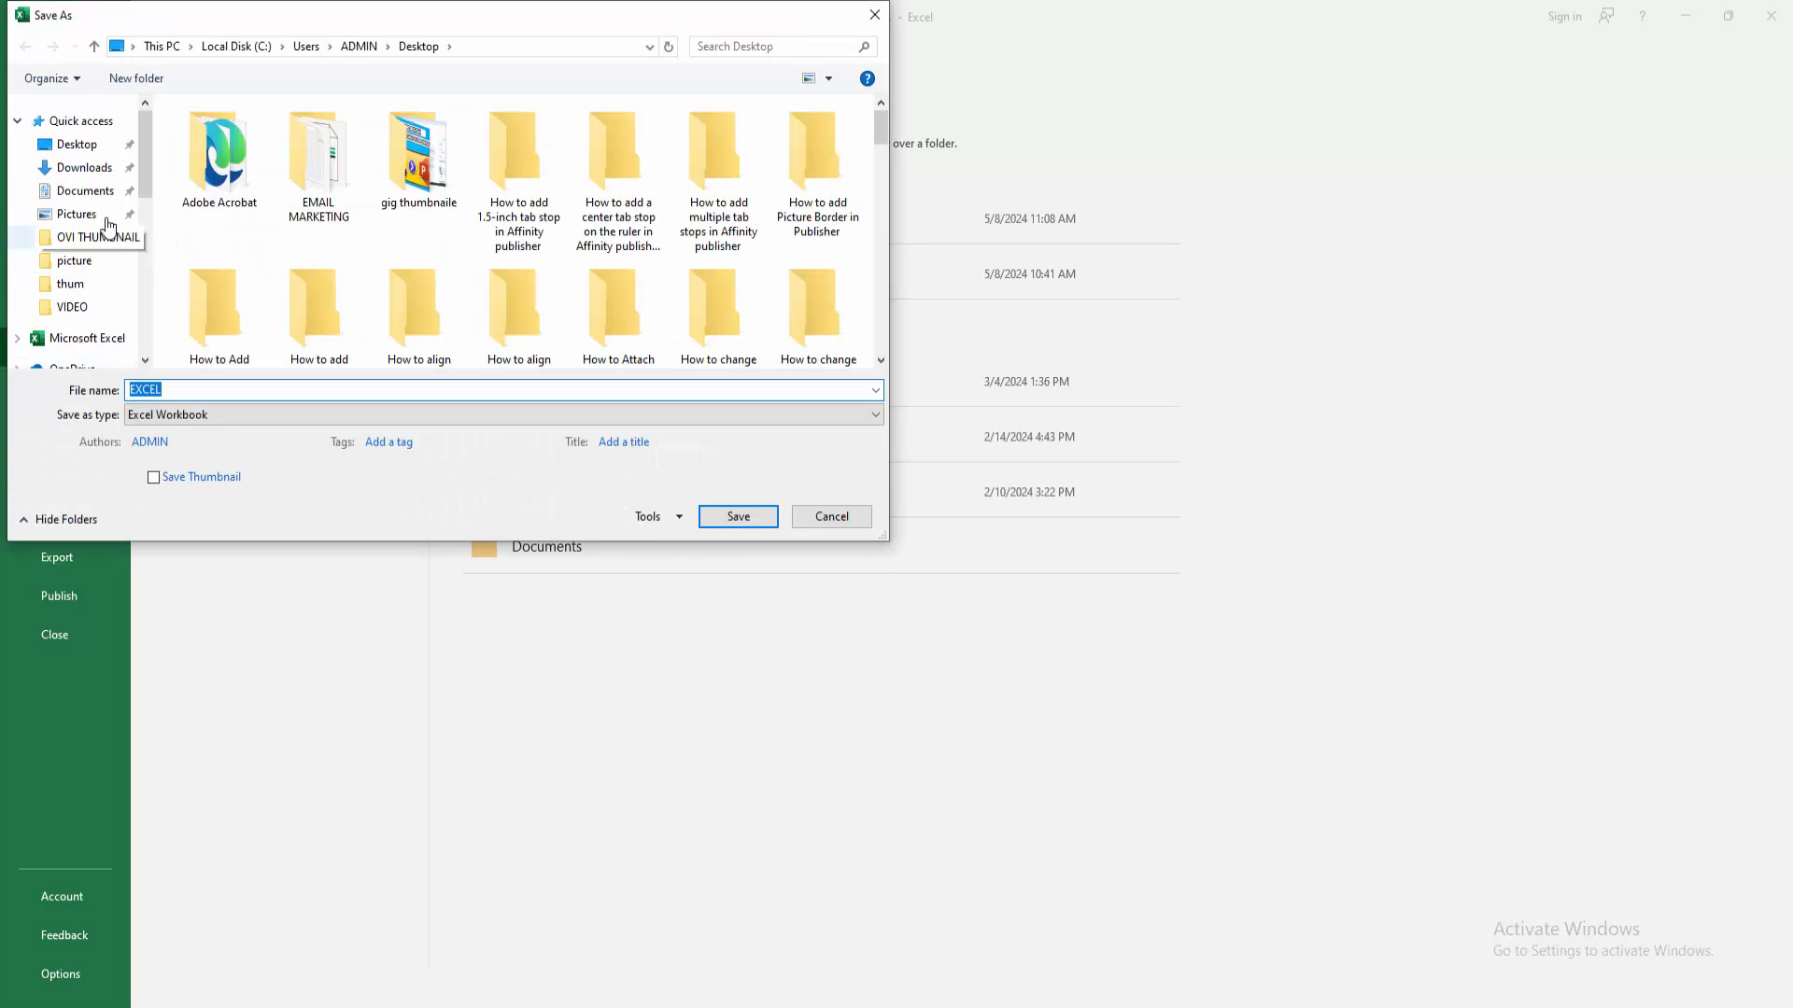
pyautogui.click(75, 144)
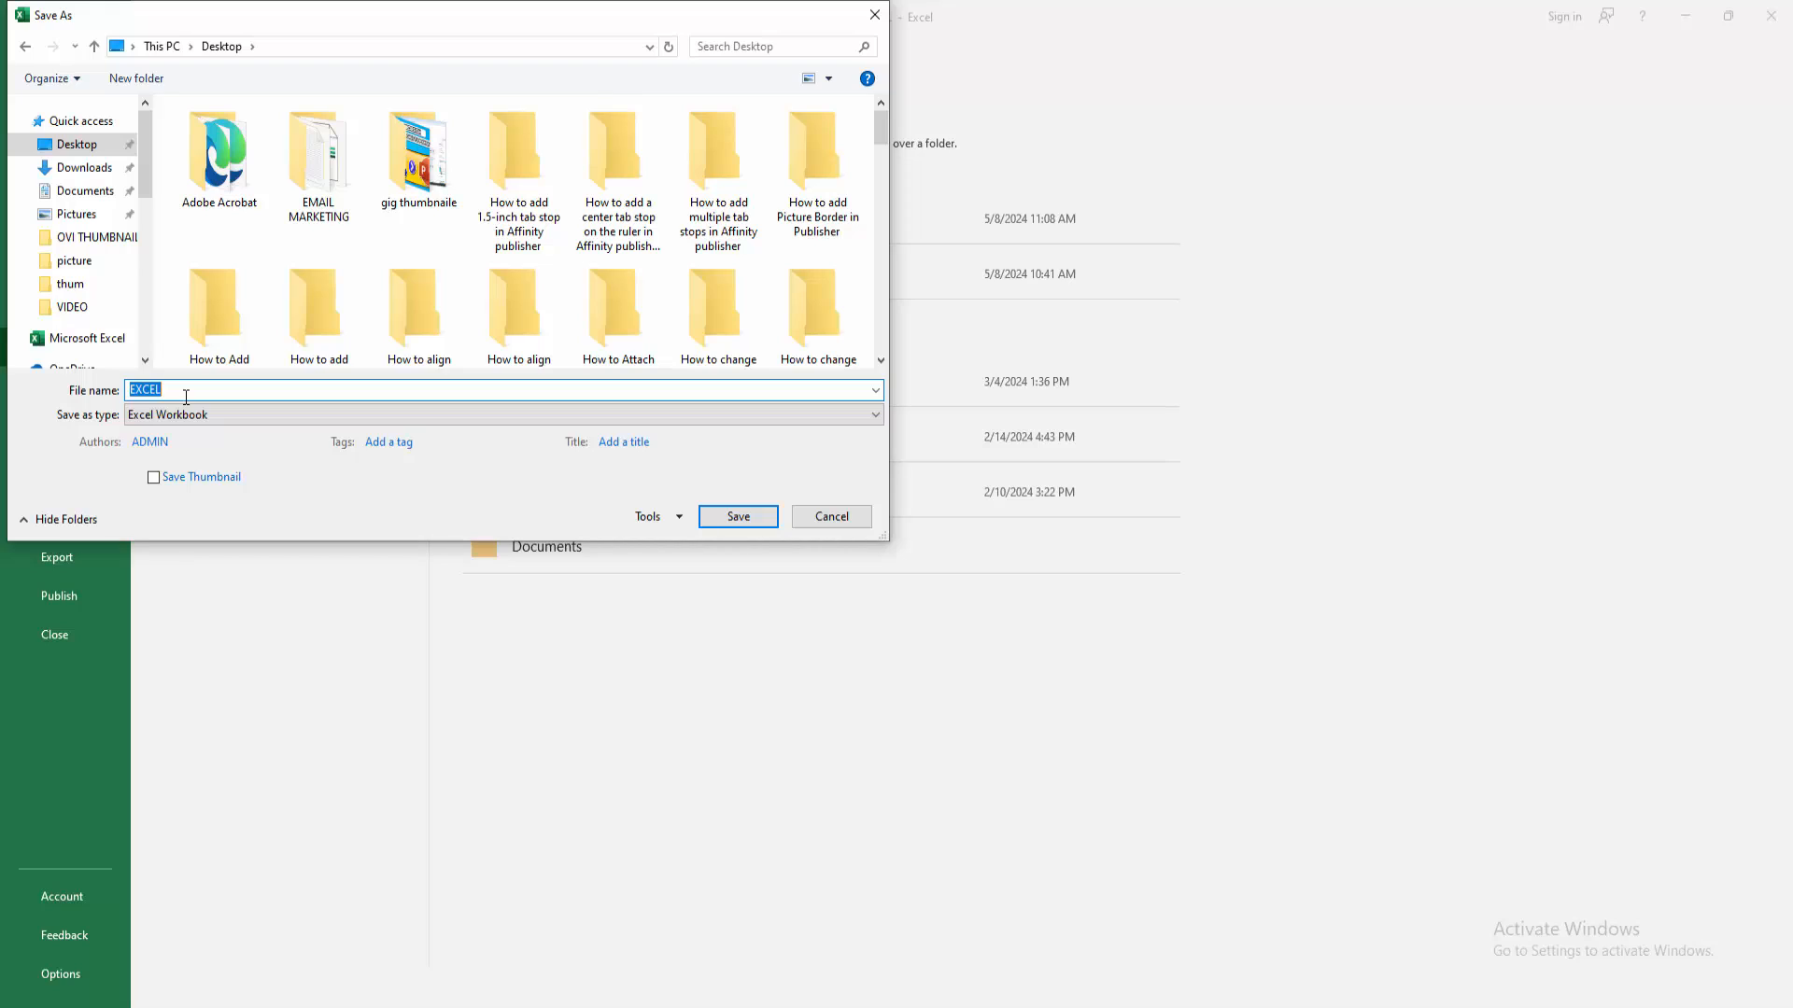
pyautogui.write('DEMO FILE')
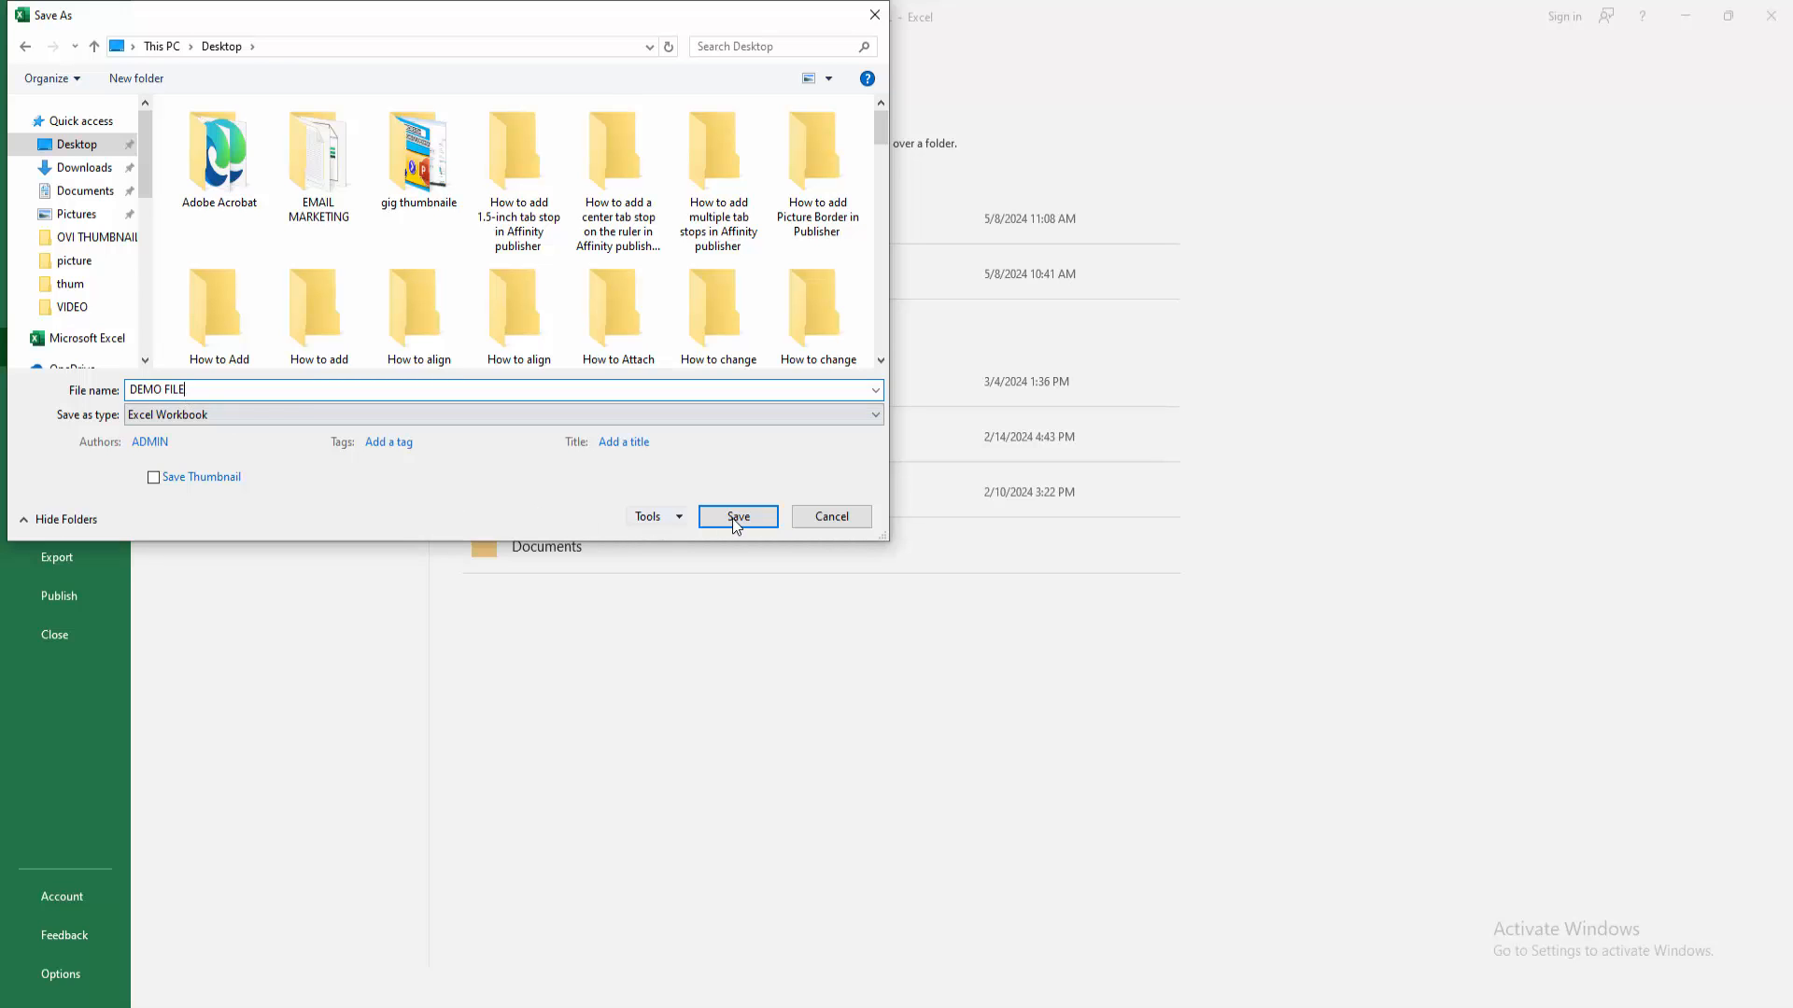
pyautogui.click(738, 515)
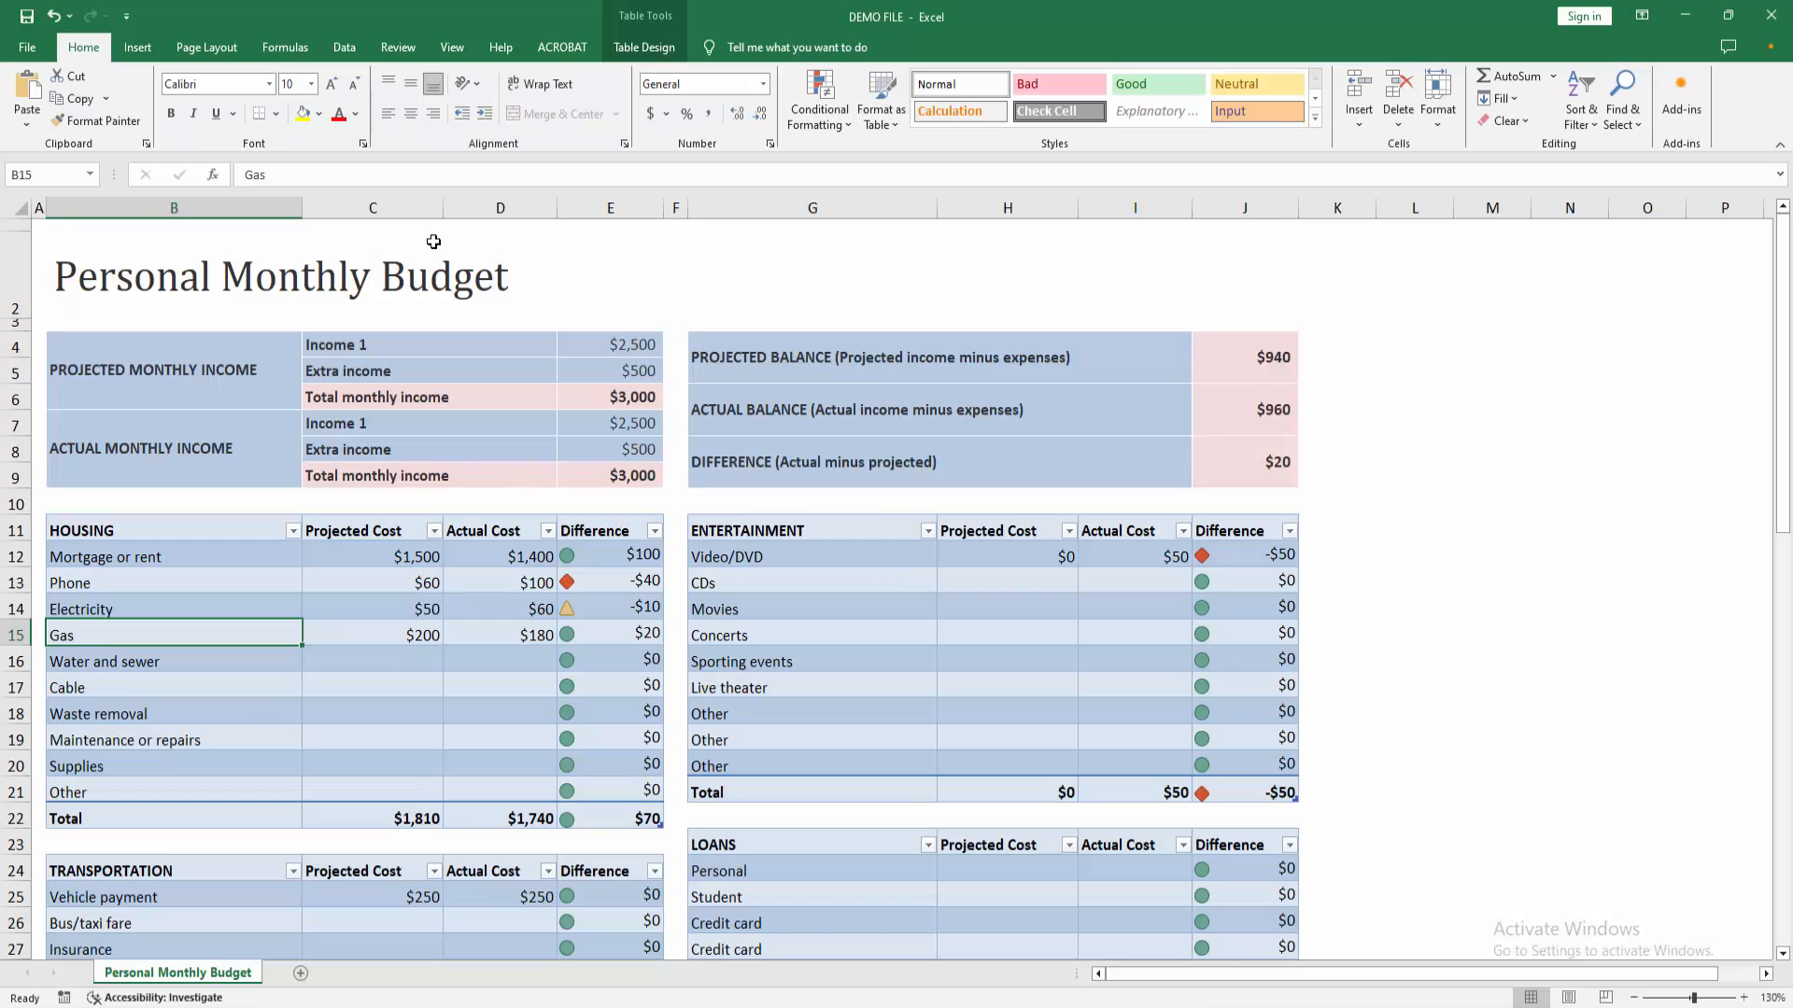
# - Close Excel, move the DEMO FILE icon to the desktop centre, and reopen it
pyautogui.click(1666, 15)
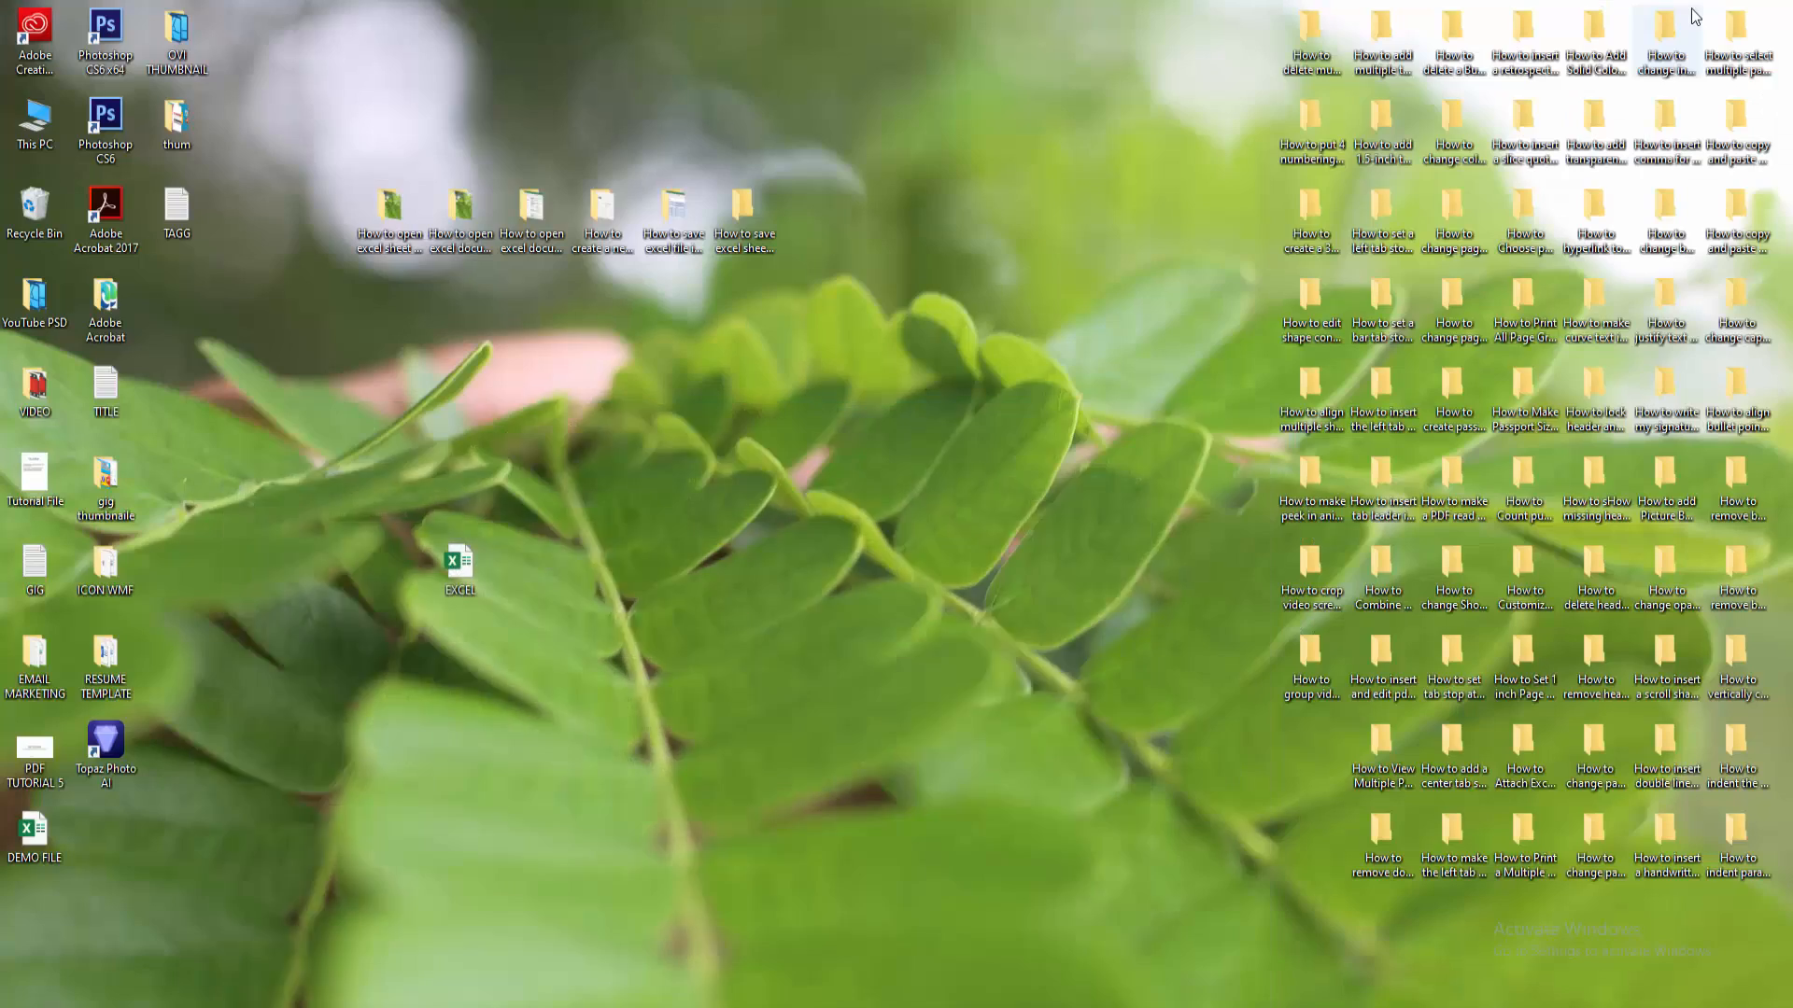
pyautogui.moveTo(35, 824); pyautogui.dragTo(821, 635)
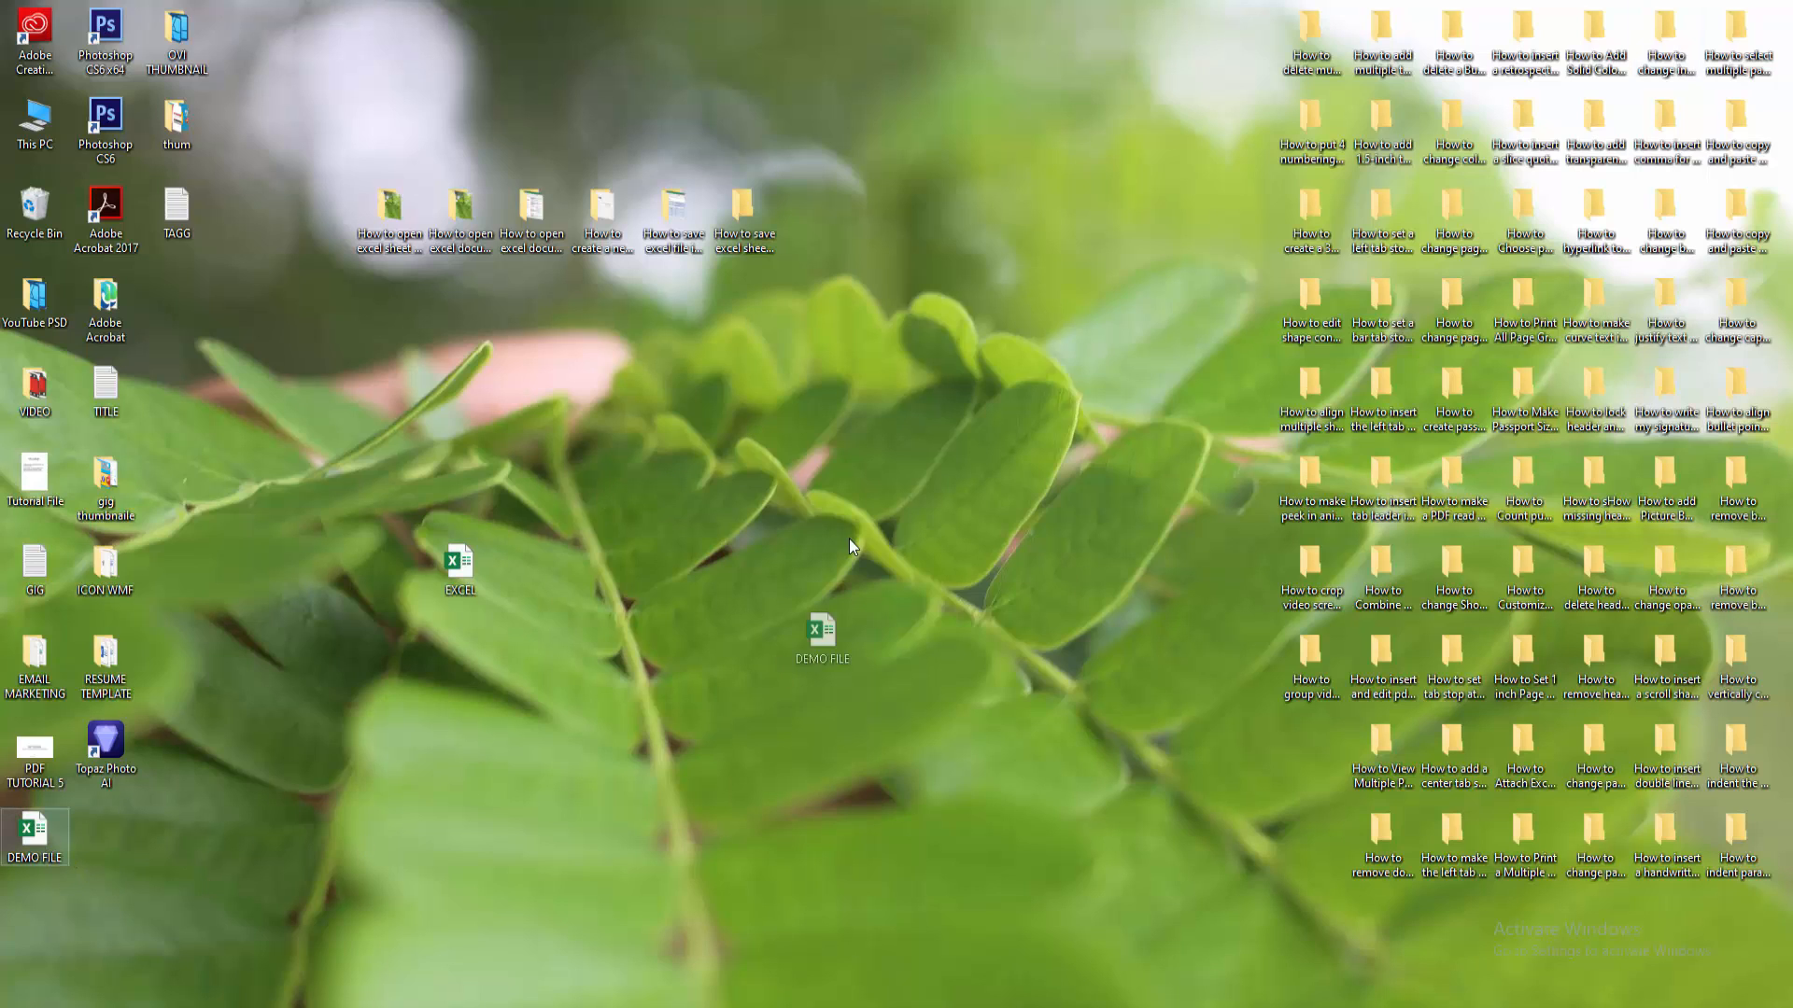
pyautogui.moveTo(820, 634); pyautogui.dragTo(885, 480)
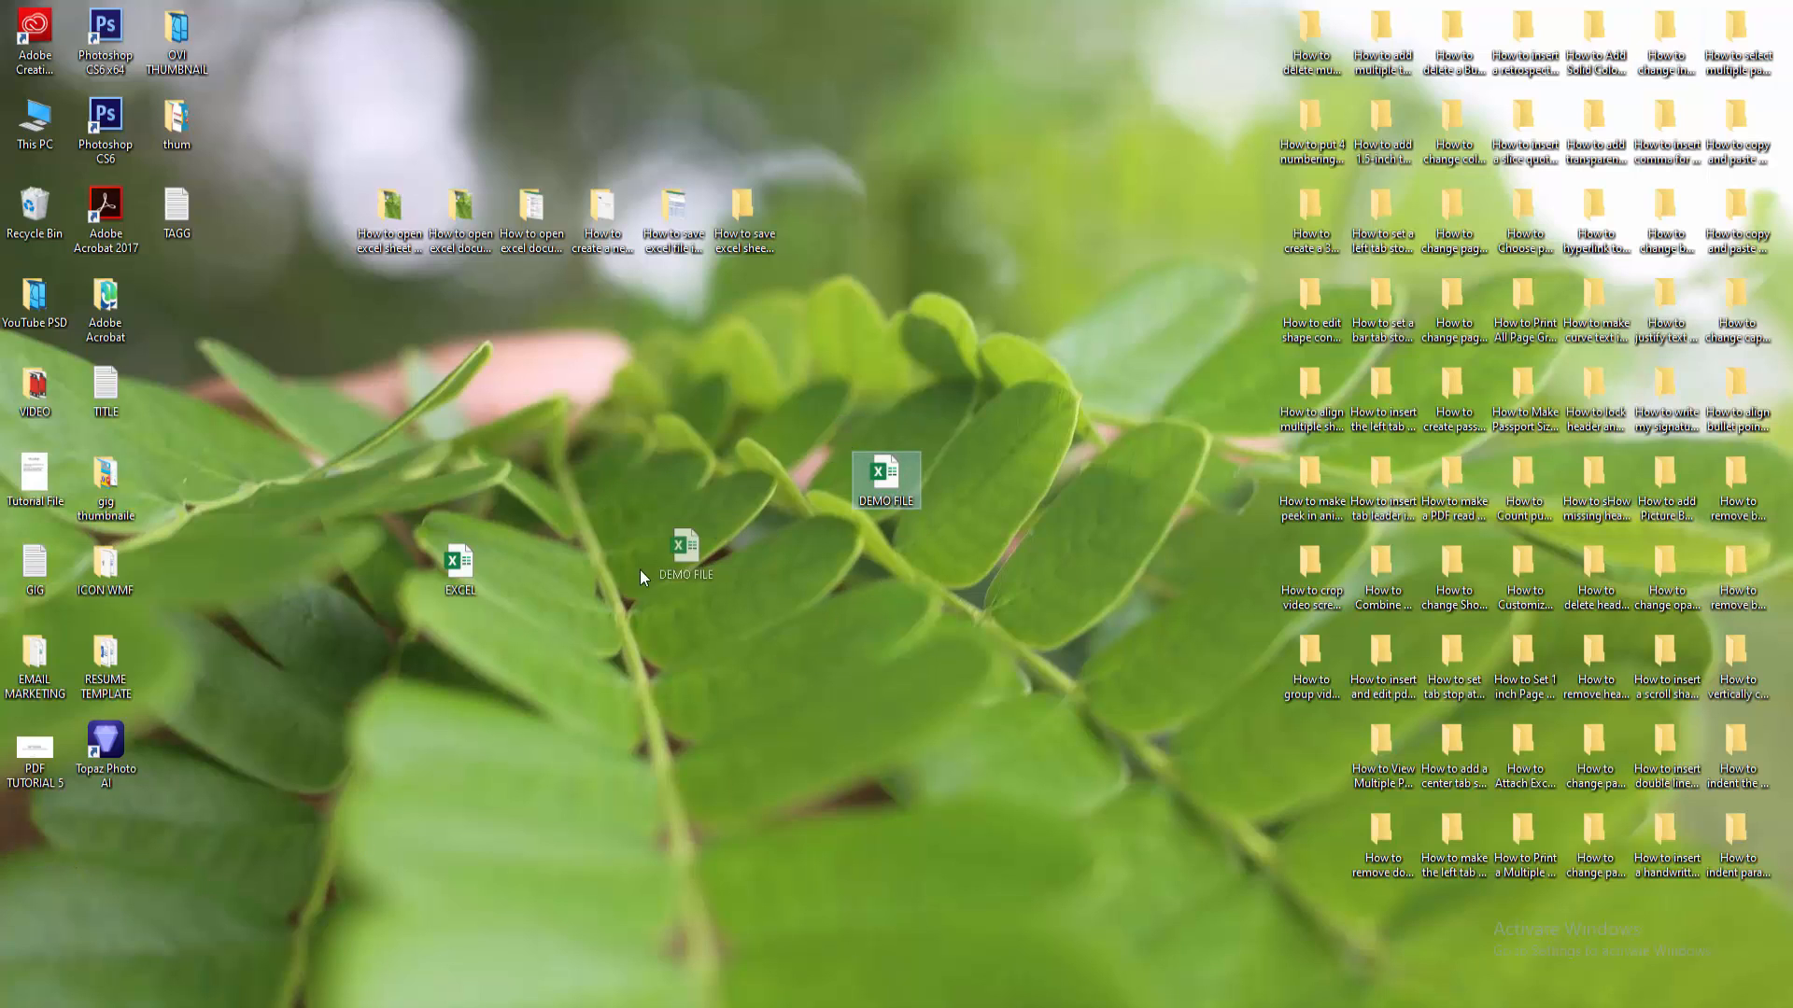
pyautogui.doubleClick(886, 470)
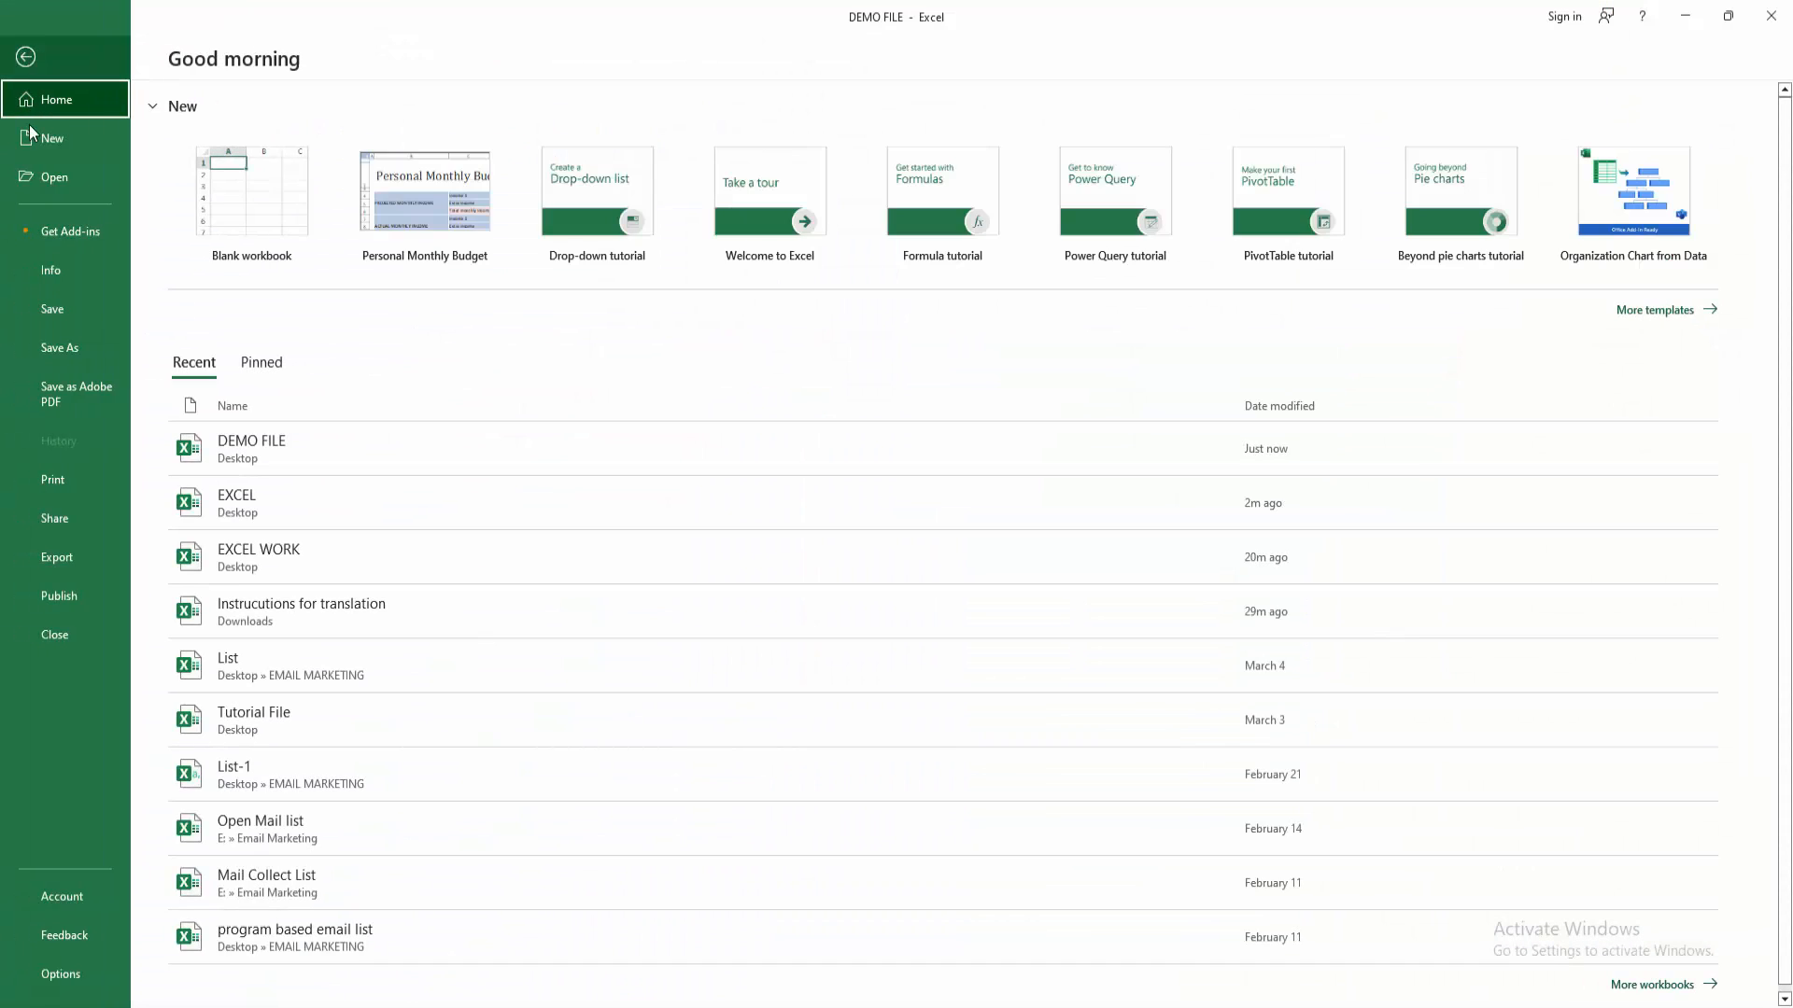
# - Close DEMO FILE and reopen it from the File menu's Recent list
pyautogui.click(25, 56)
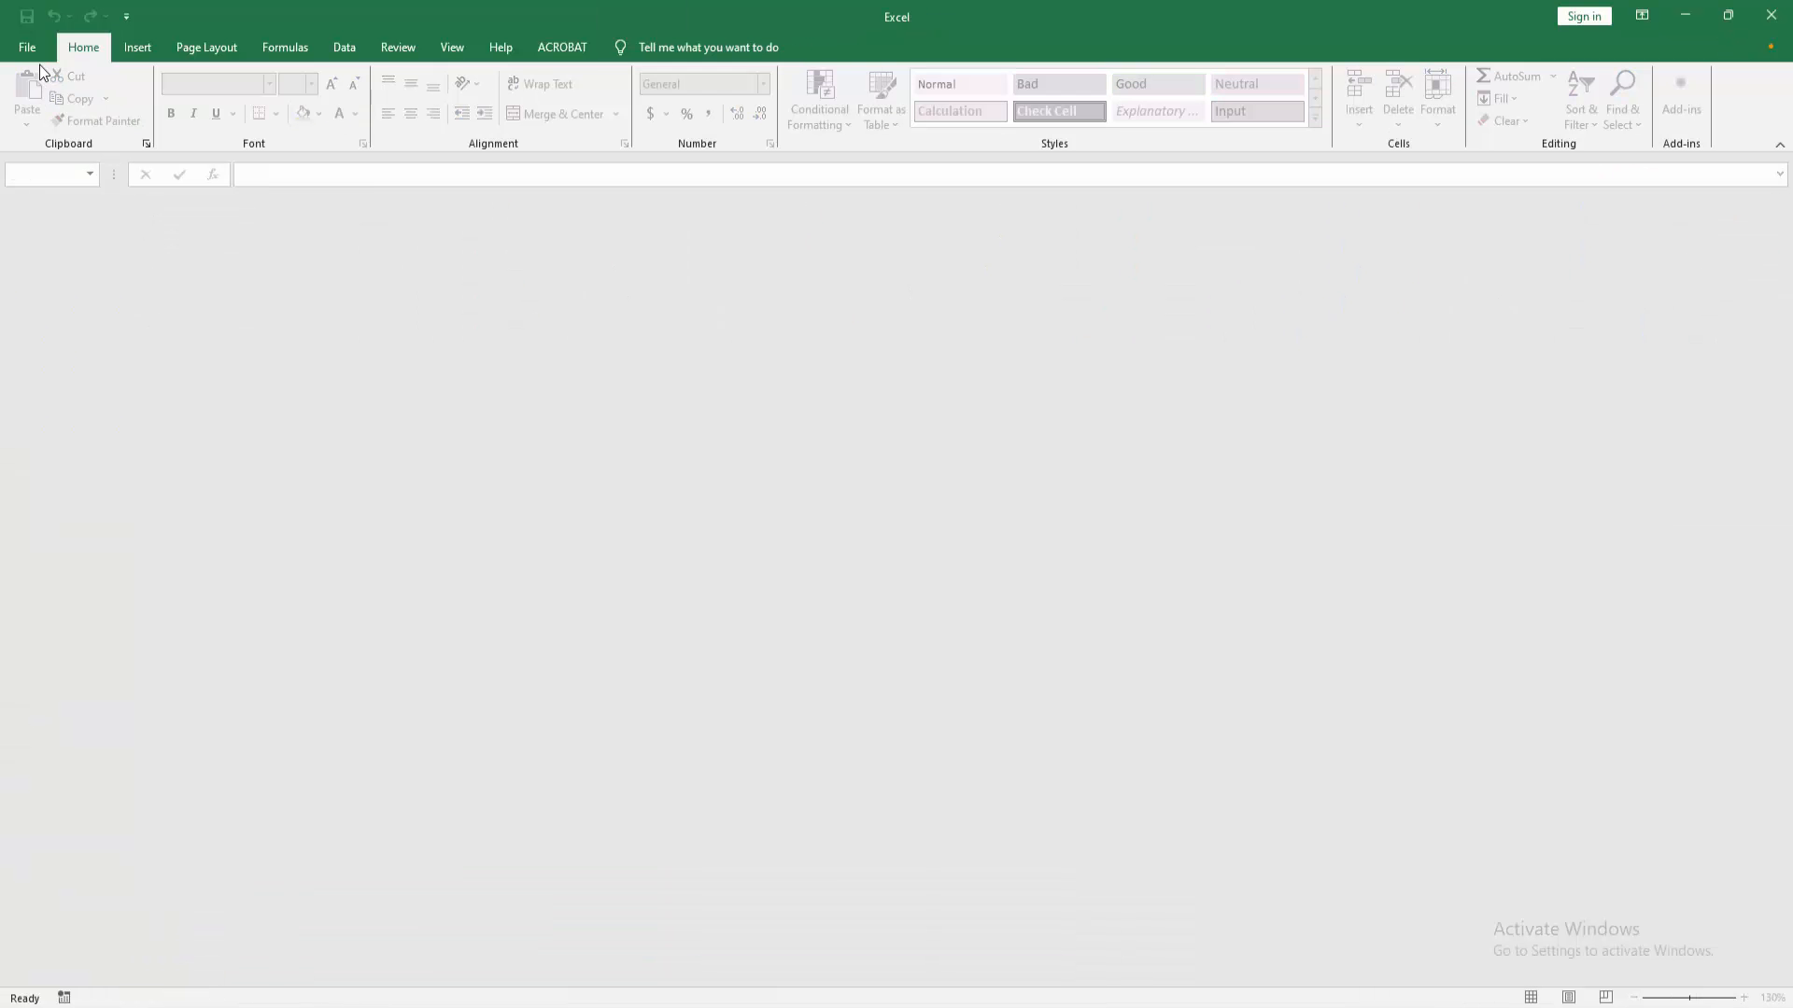
pyautogui.click(26, 46)
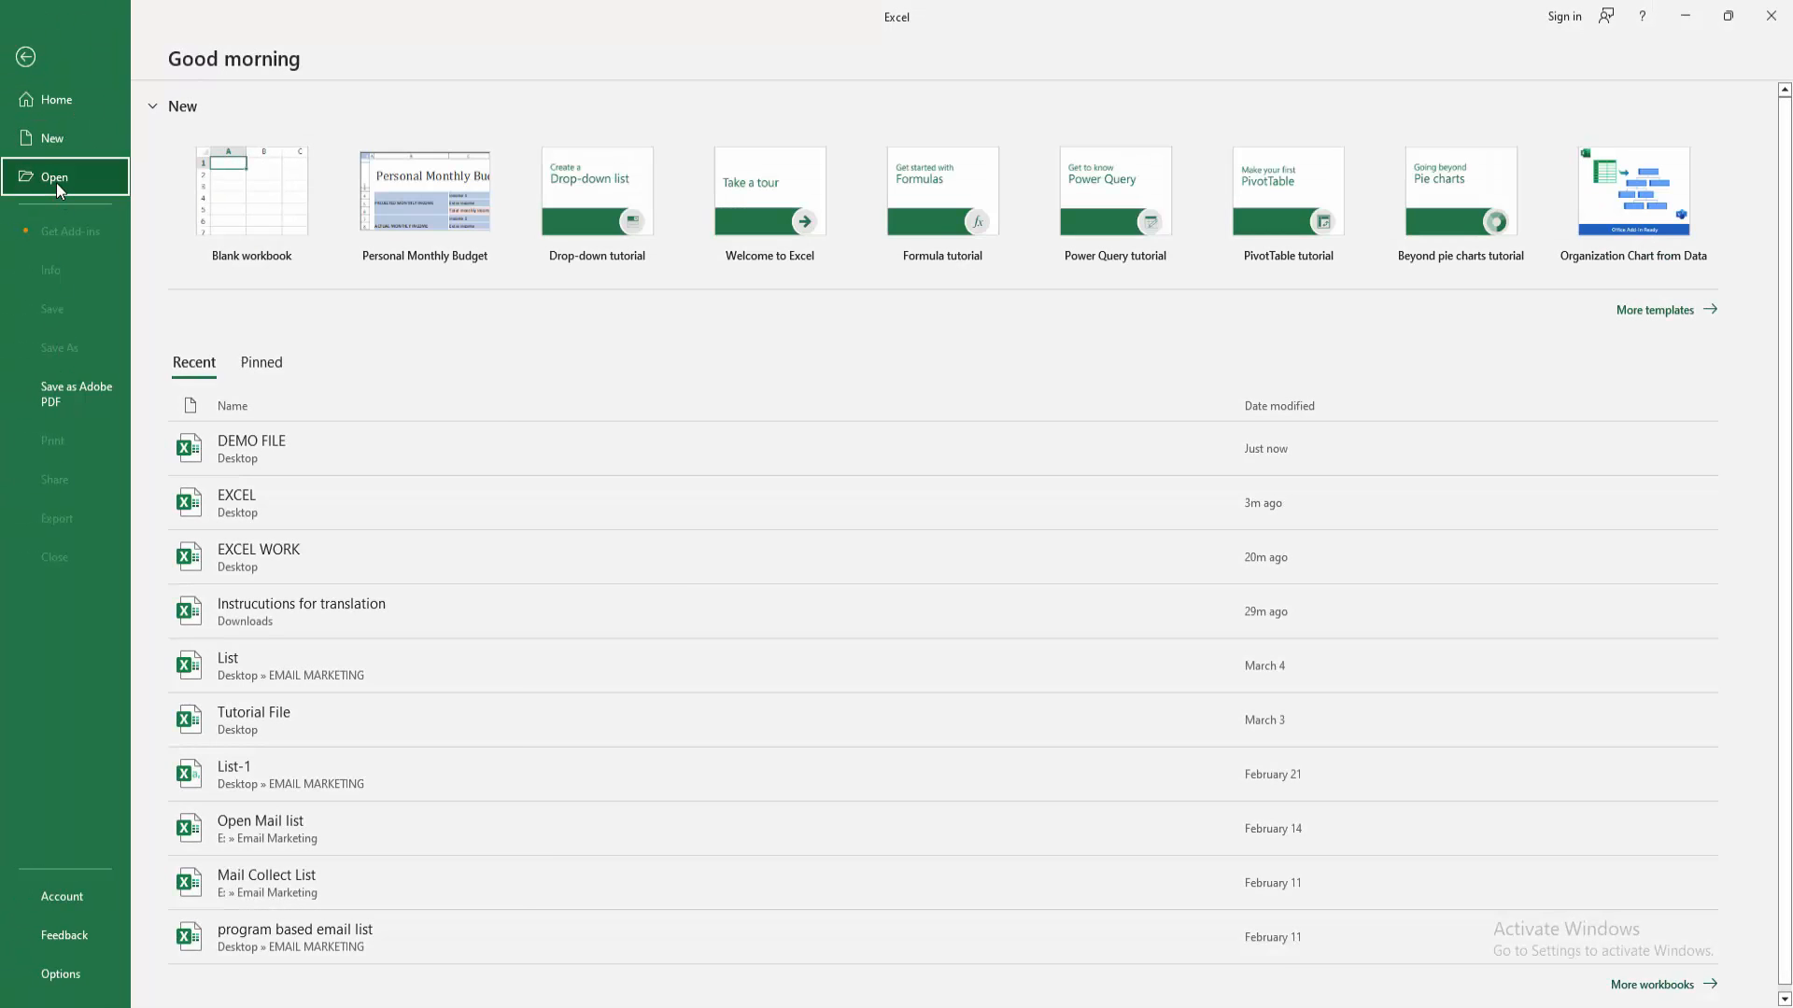
pyautogui.click(250, 448)
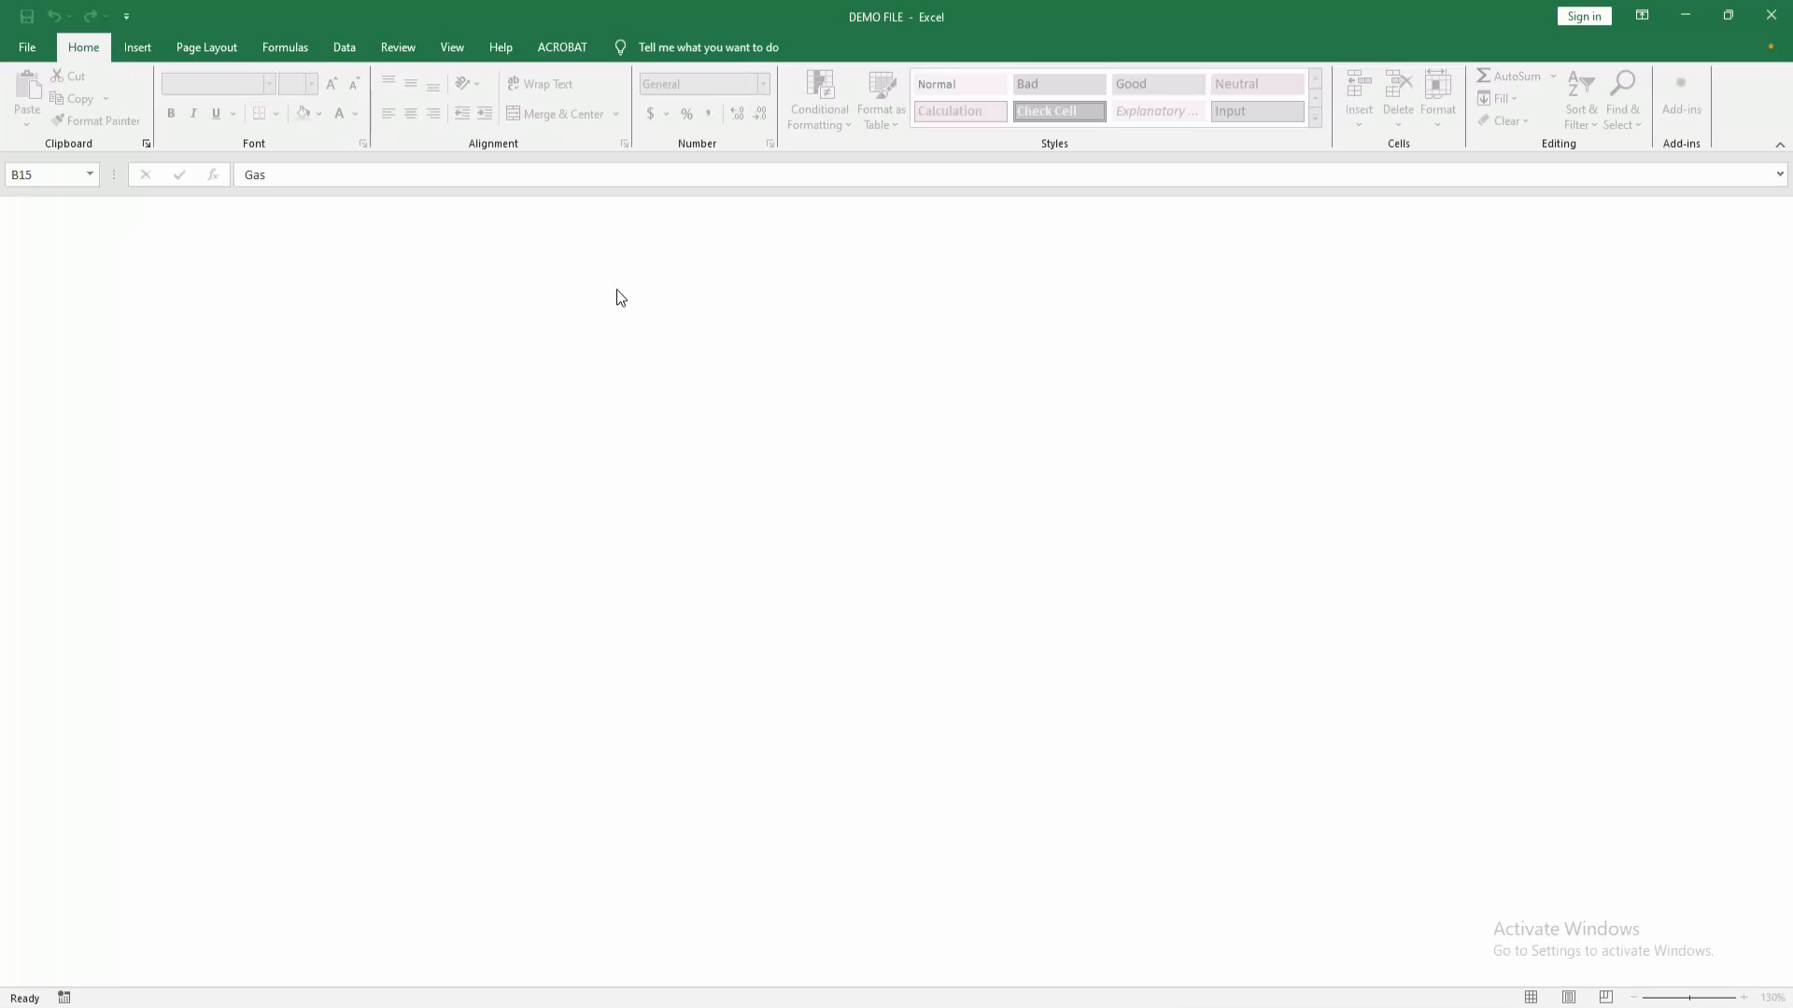